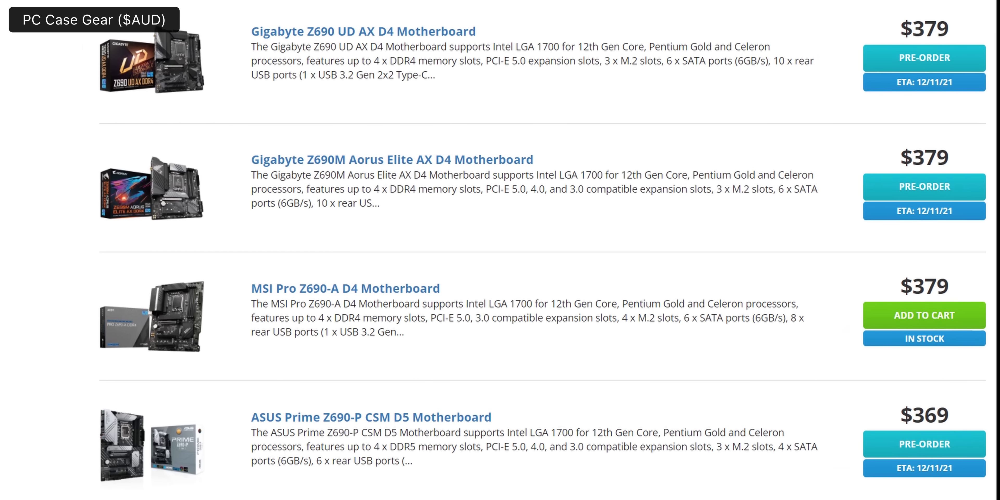
Browse the Z690 motherboard listing toward the ASUS ROG Maximus Z690 Hero D5 entry.
{"action": "scroll", "scroll_direction": "down", "scroll_amount": 3}
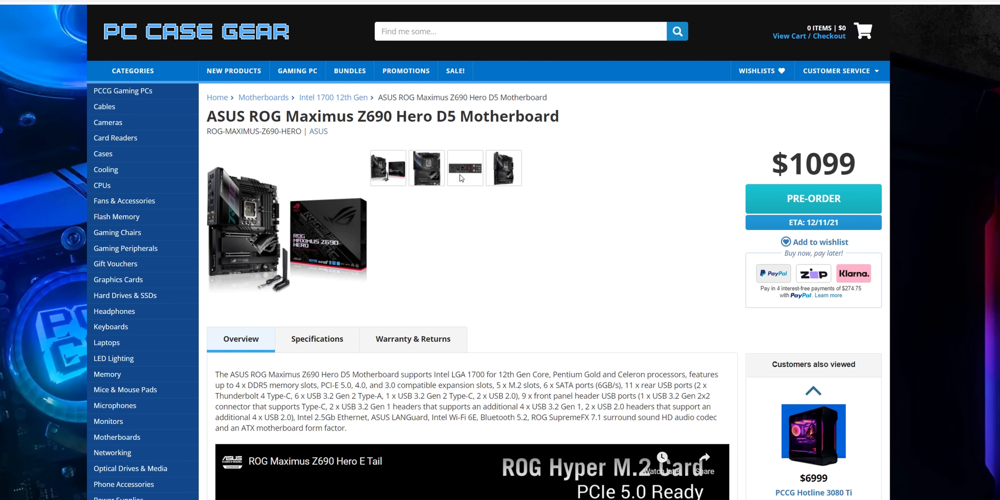
Enlarge the gallery photo of the Hero D5 board's rear I/O port panel.
{"action": "left_click", "coordinate": [464, 168]}
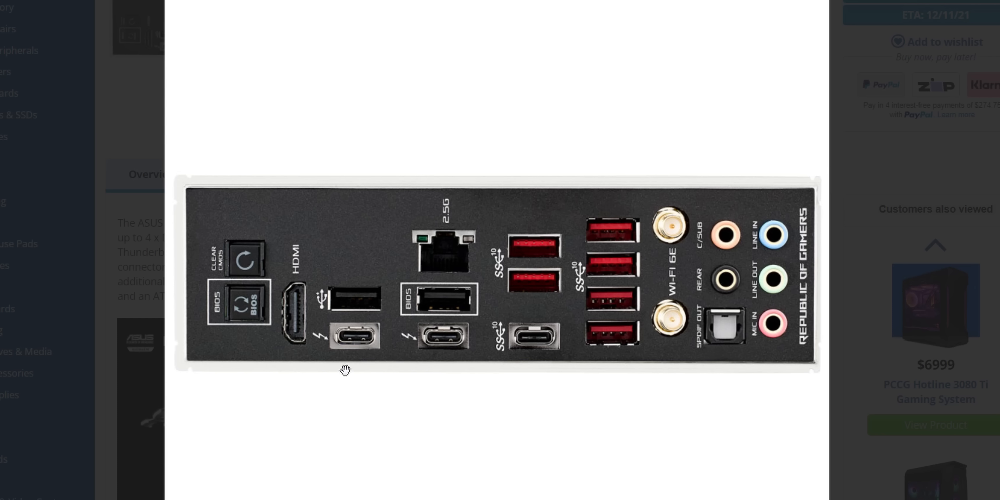
{"action": "mouse_move", "coordinate": [833, 394]}
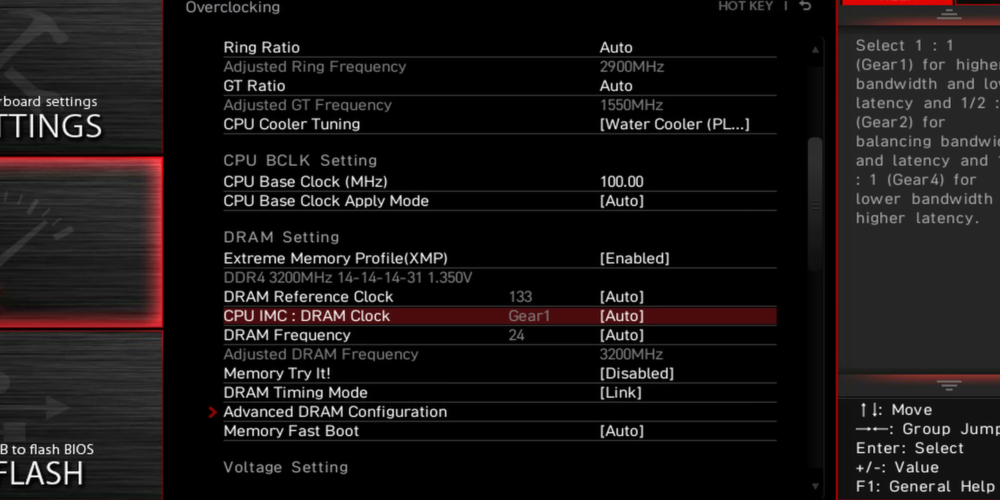
In Overclocking DRAM Setting, reveal CPU IMC : DRAM Clock choices Auto, Gear1, Gear2, Gear4.
{"action": "scroll", "scroll_direction": "down", "scroll_amount": 3}
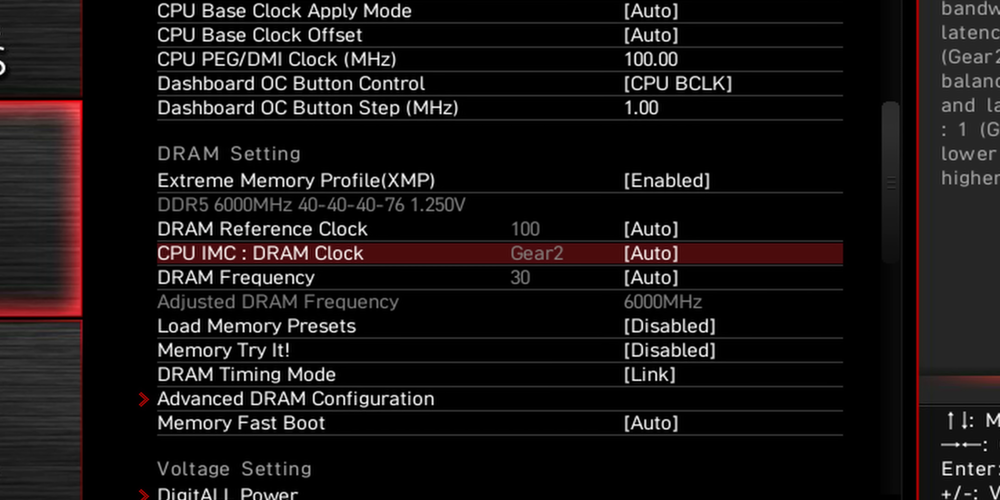
{"action": "left_click", "coordinate": [650, 253]}
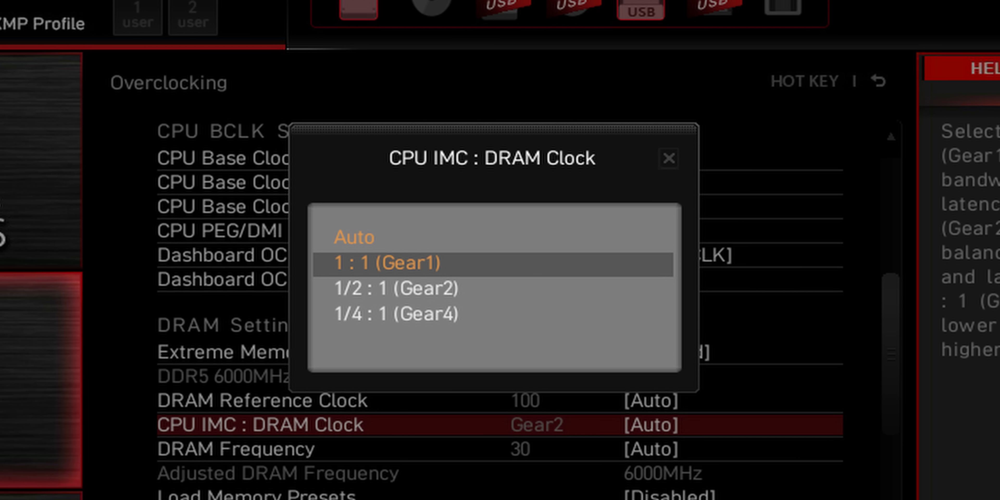